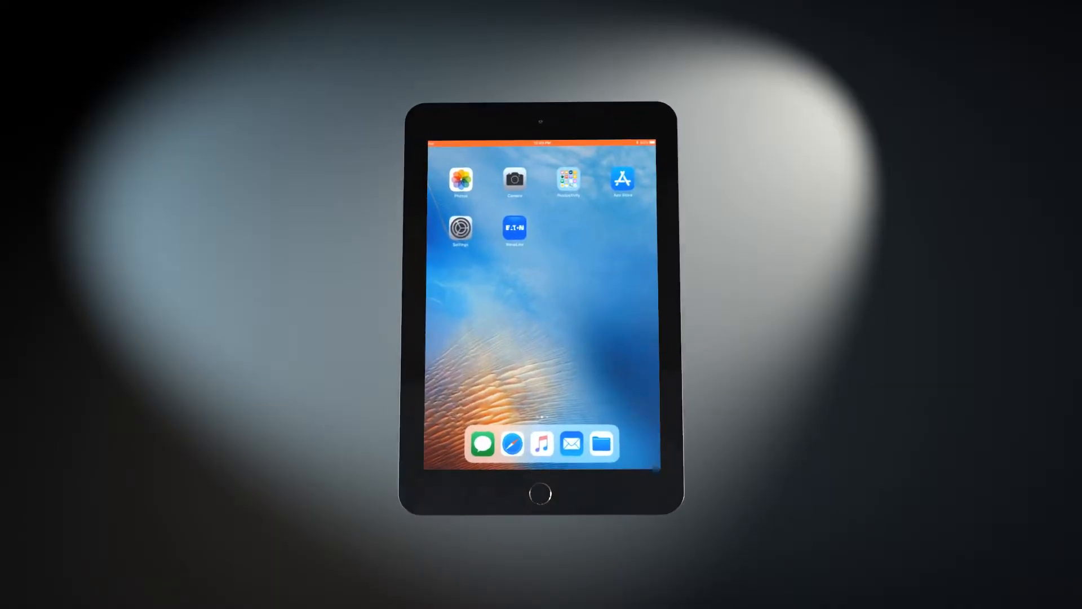
Step: Launch Settings from the home screen, landing on the Wi-Fi page with nearby networks listed
left_click(460, 228)
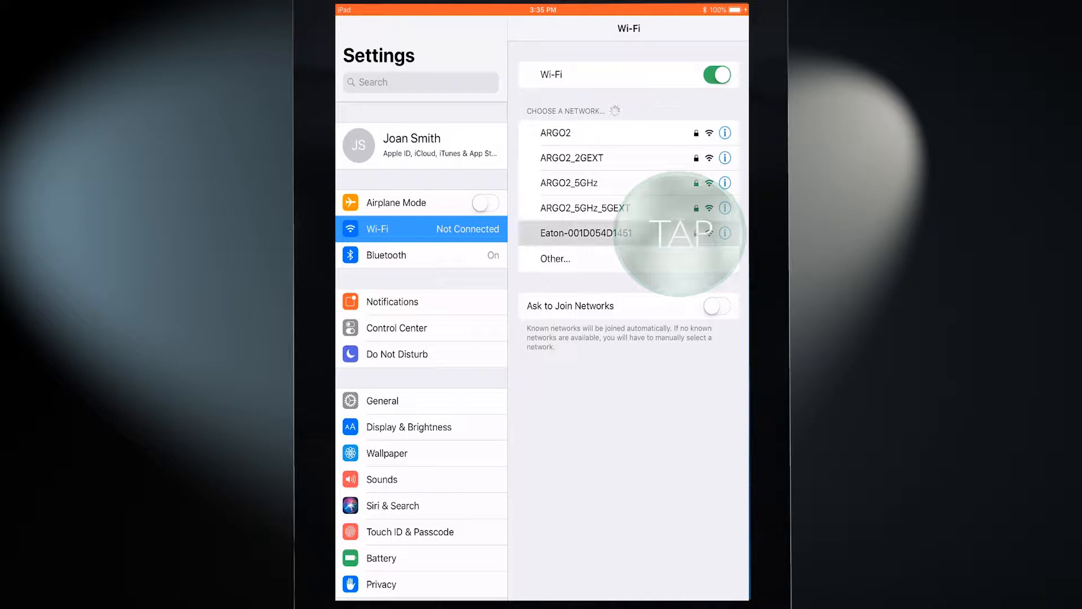
Step: Select the Eaton-001D054D1451 network from the Choose a Network list
left_click(609, 232)
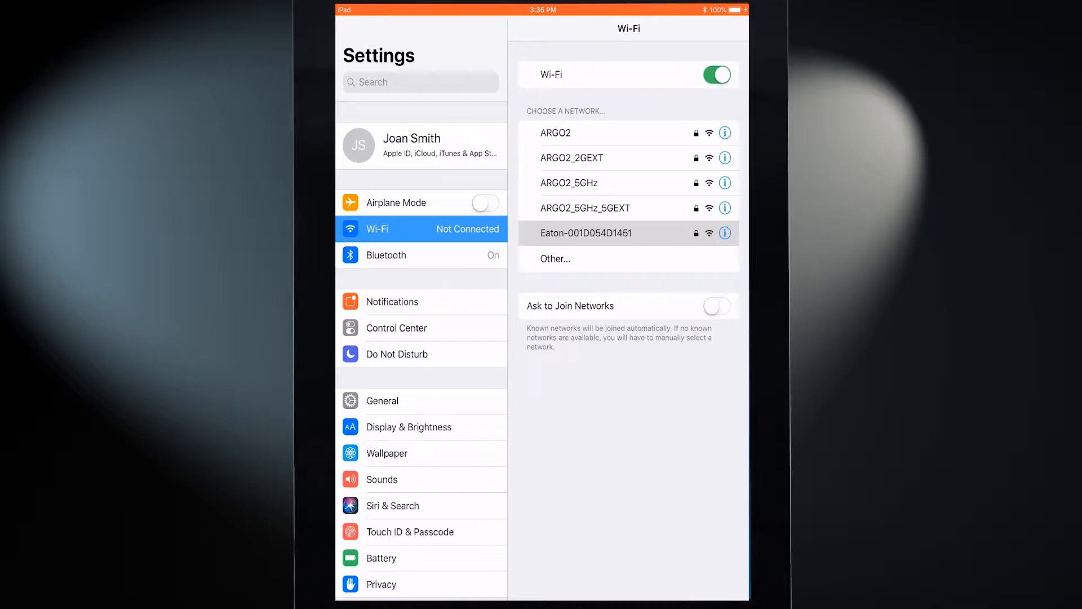
left_click(586, 233)
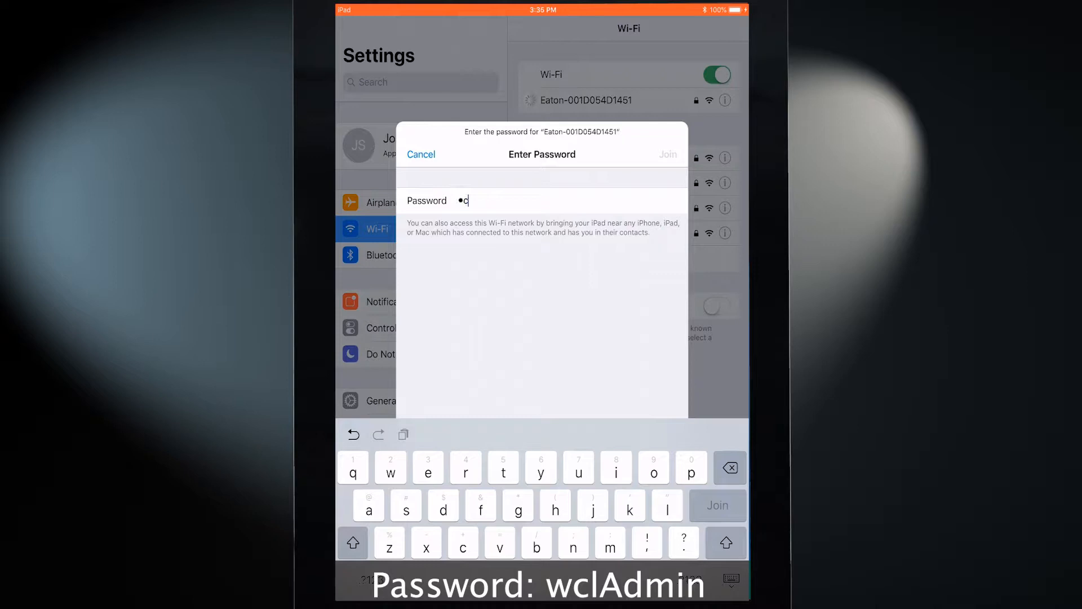